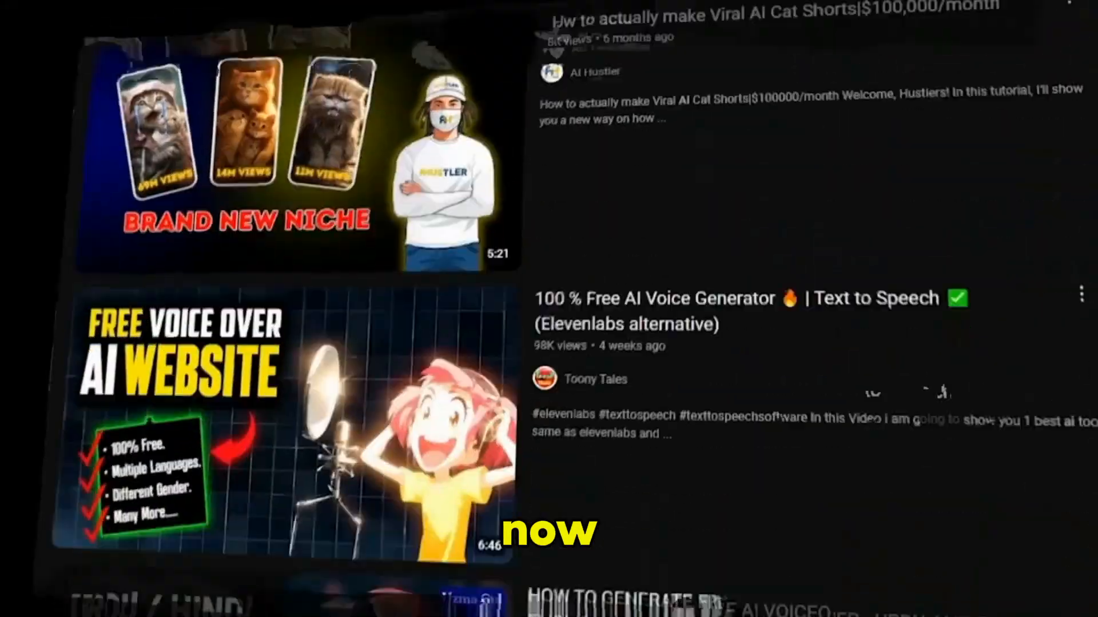
Step: Scroll through the homepage's motion-control and monetization sections toward the story-creation entry
scroll(down, 3)
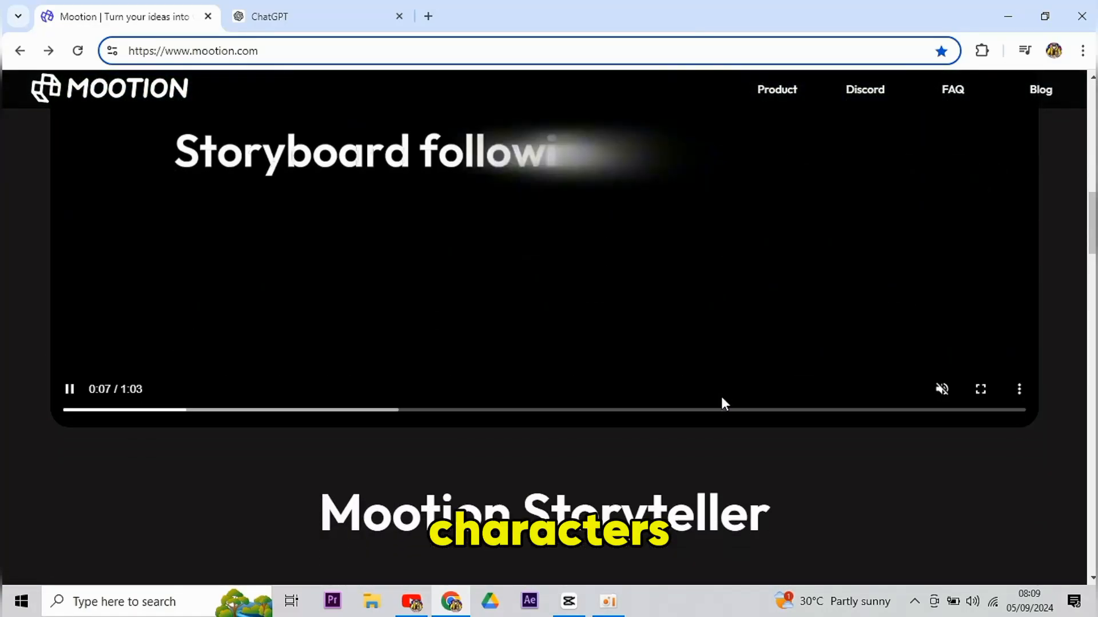
scroll(down, 3)
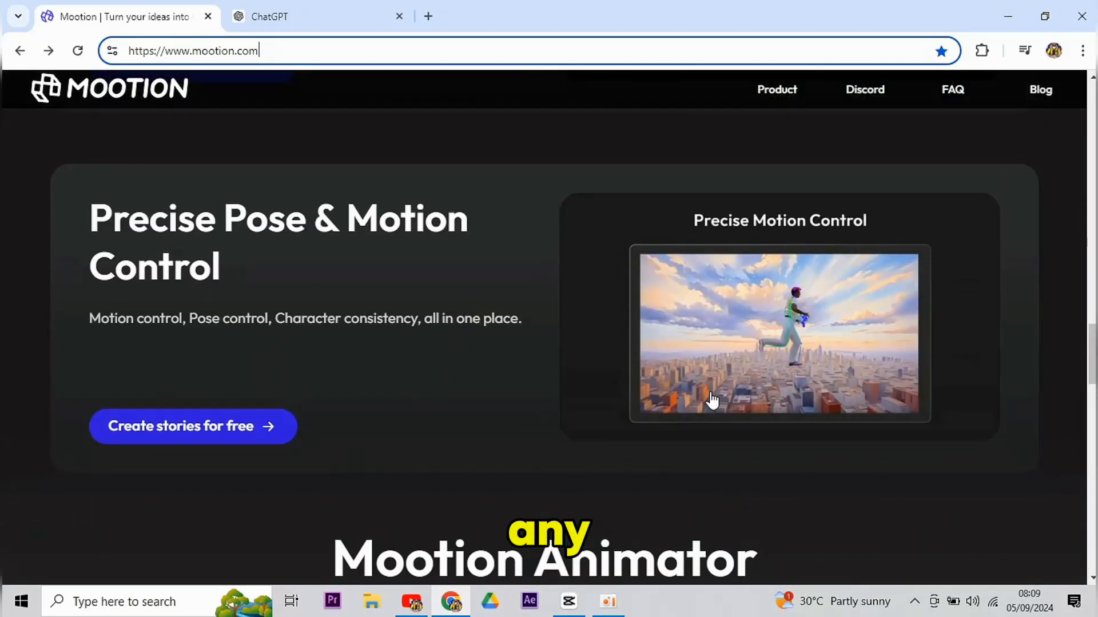
scroll(down, 3)
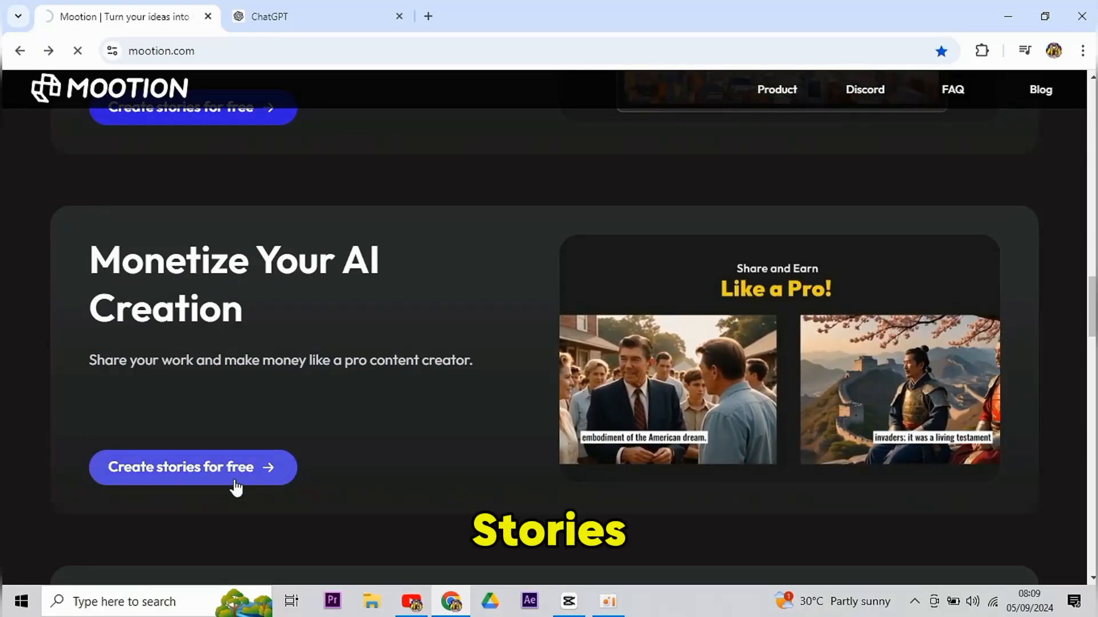
Step: Enter the Generate workspace and browse down to the content-source options
click(193, 467)
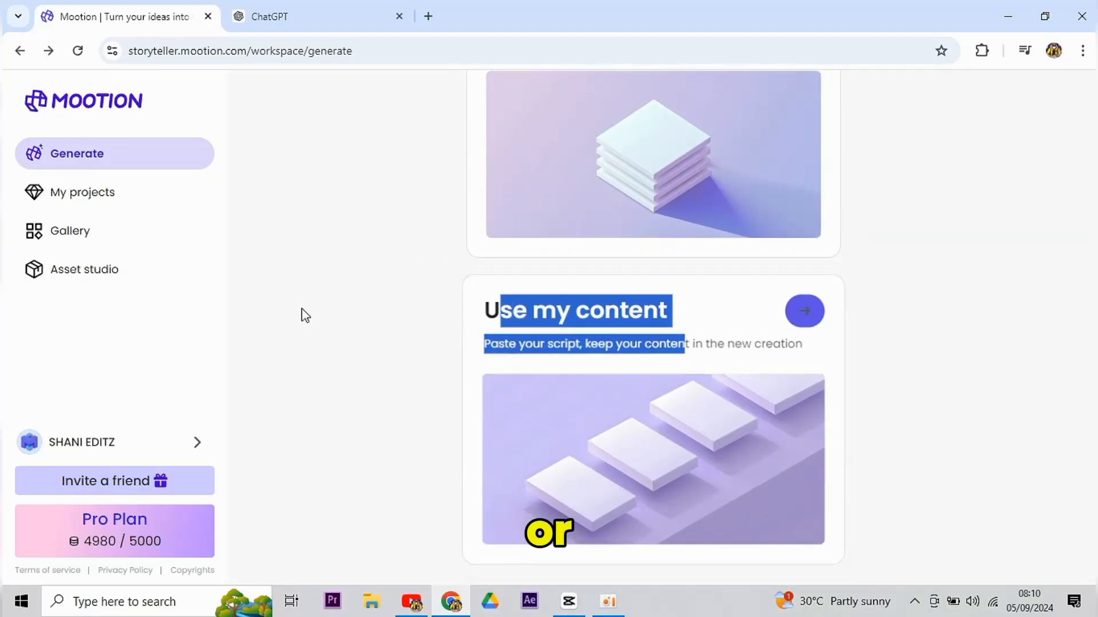
scroll(up, 3)
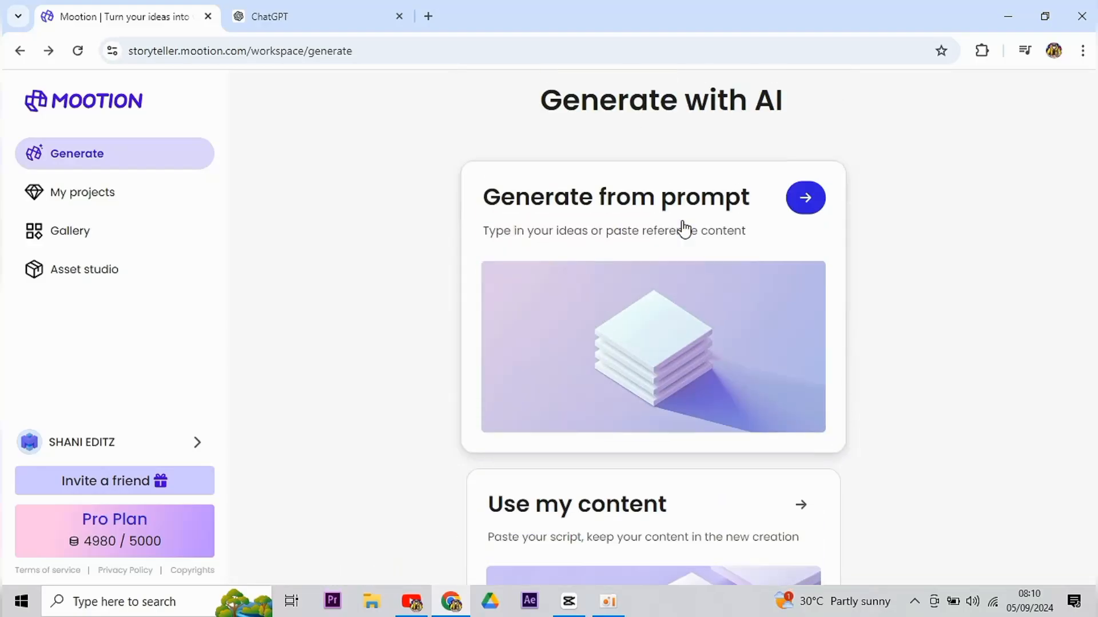
scroll(down, 3)
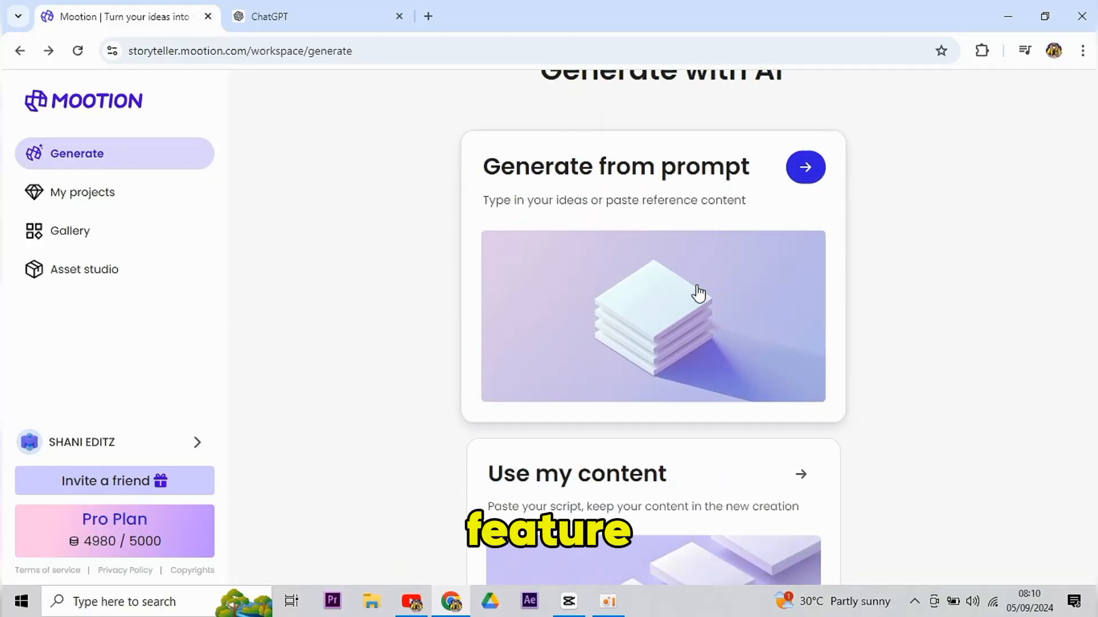
scroll(down, 3)
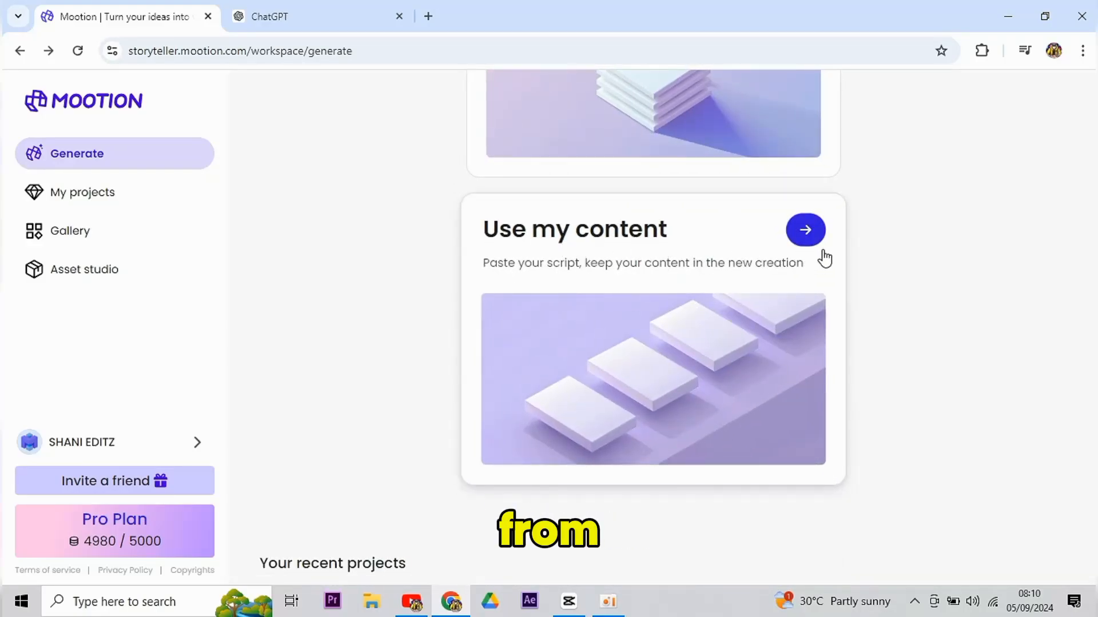
Step: Choose 'Use my content' and focus the Content box for pasting the script
click(804, 230)
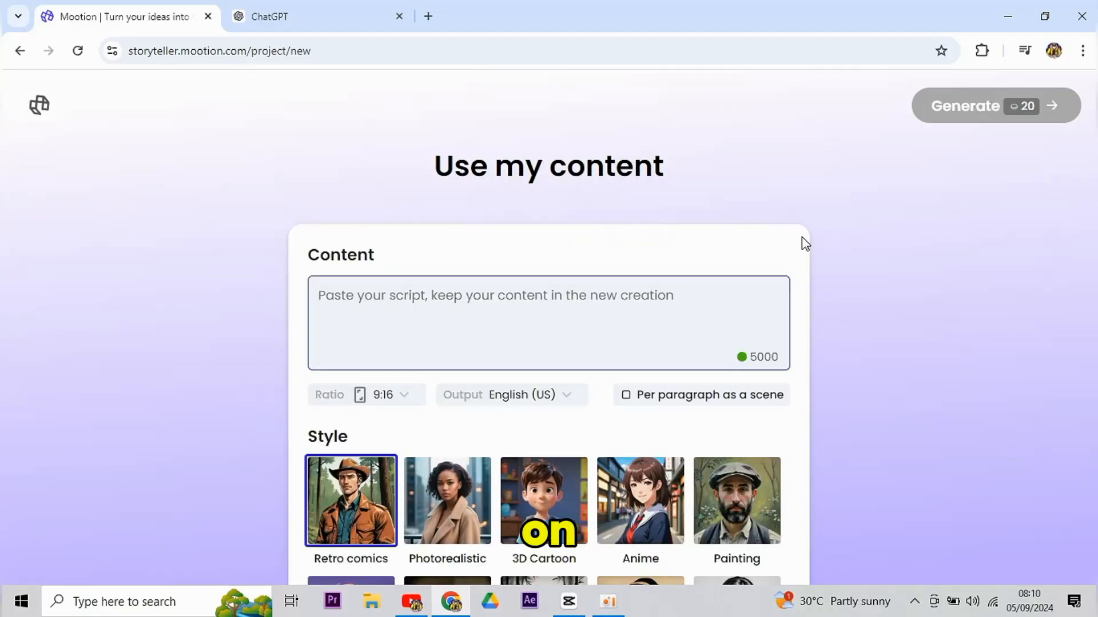
double_click(452, 166)
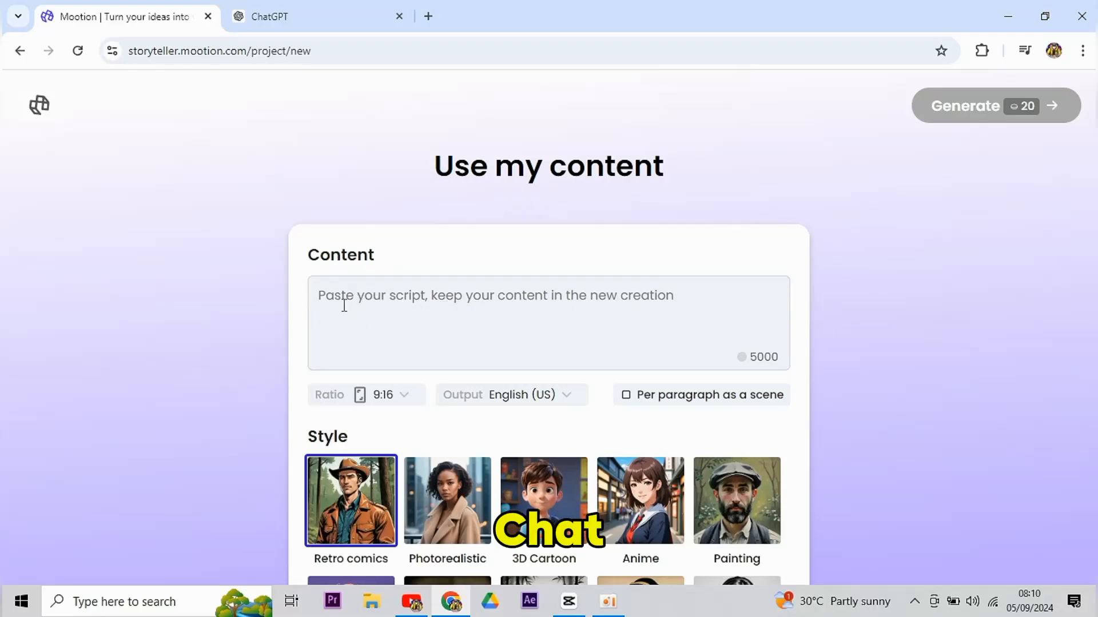
scroll(down, 3)
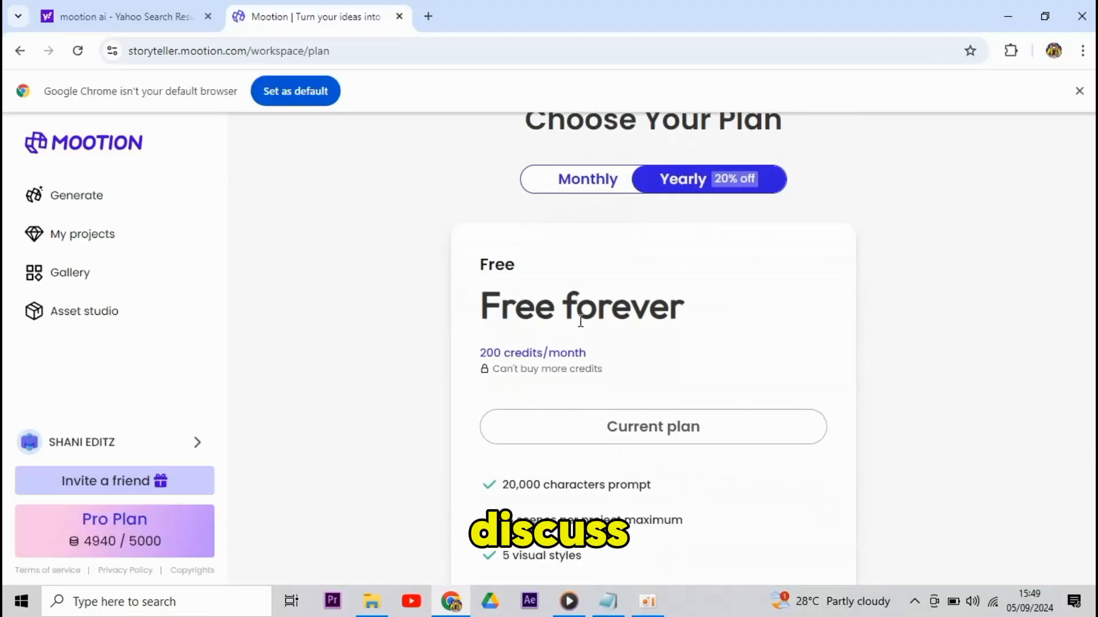
scroll(down, 3)
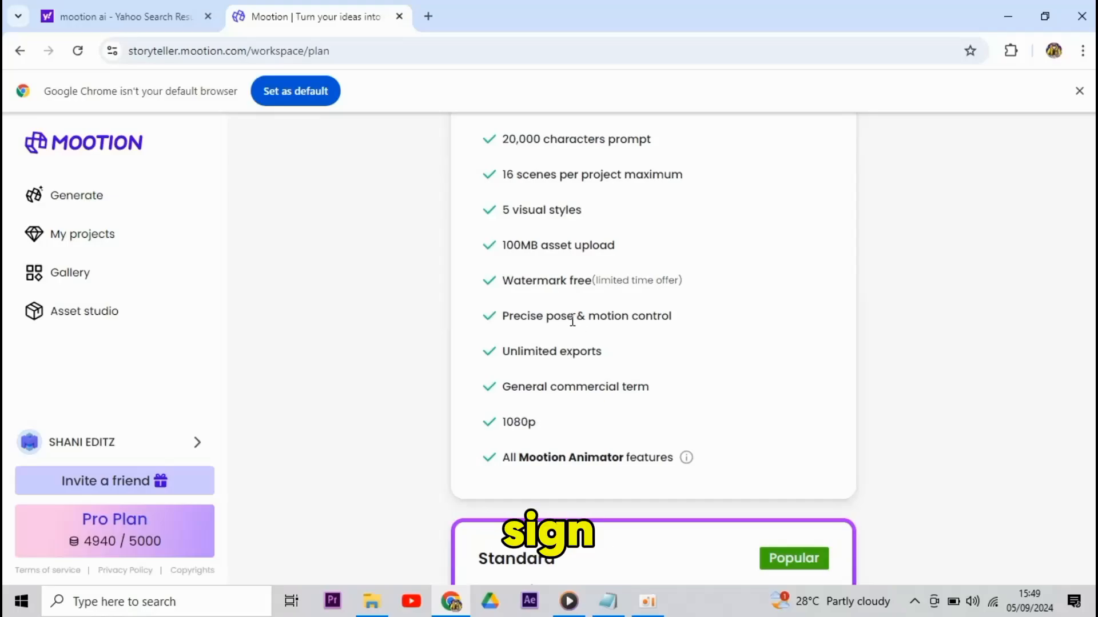
scroll(down, 3)
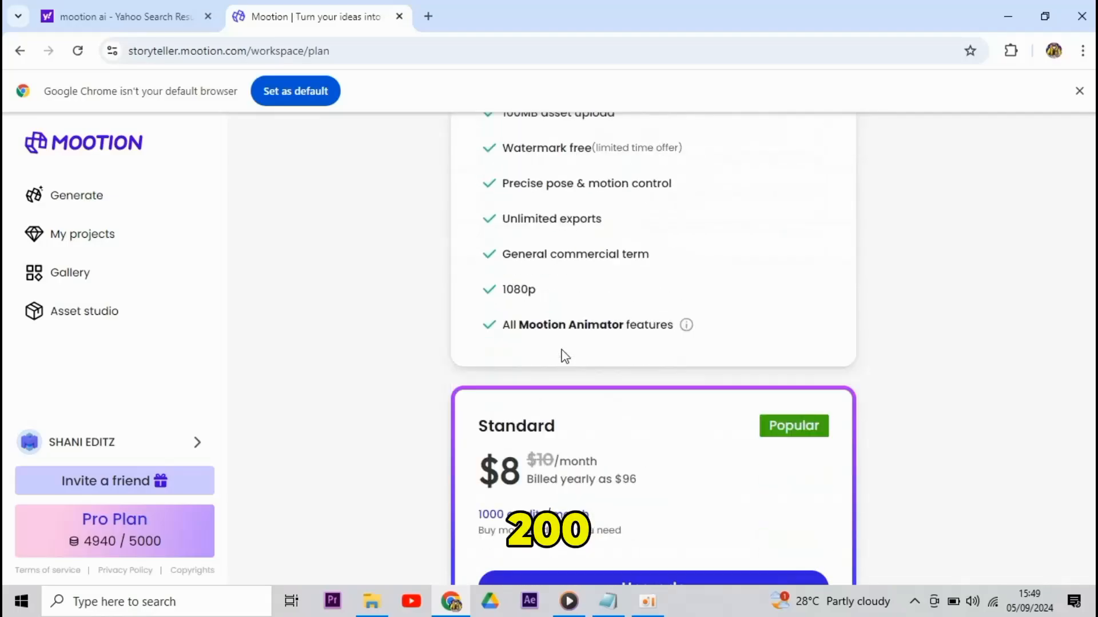
scroll(down, 3)
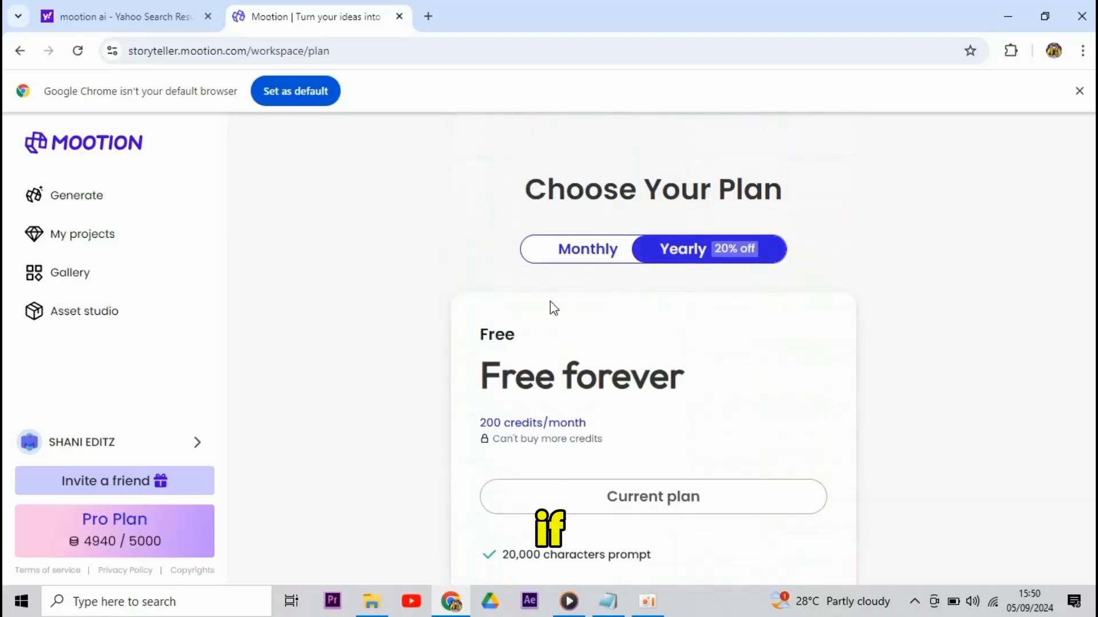
scroll(down, 3)
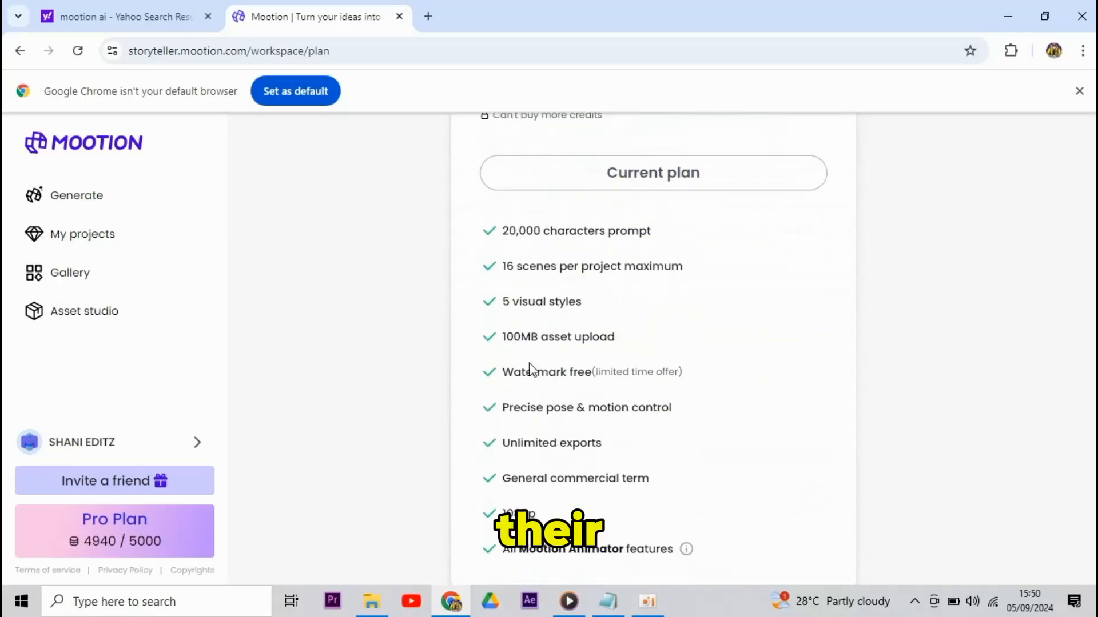
scroll(down, 3)
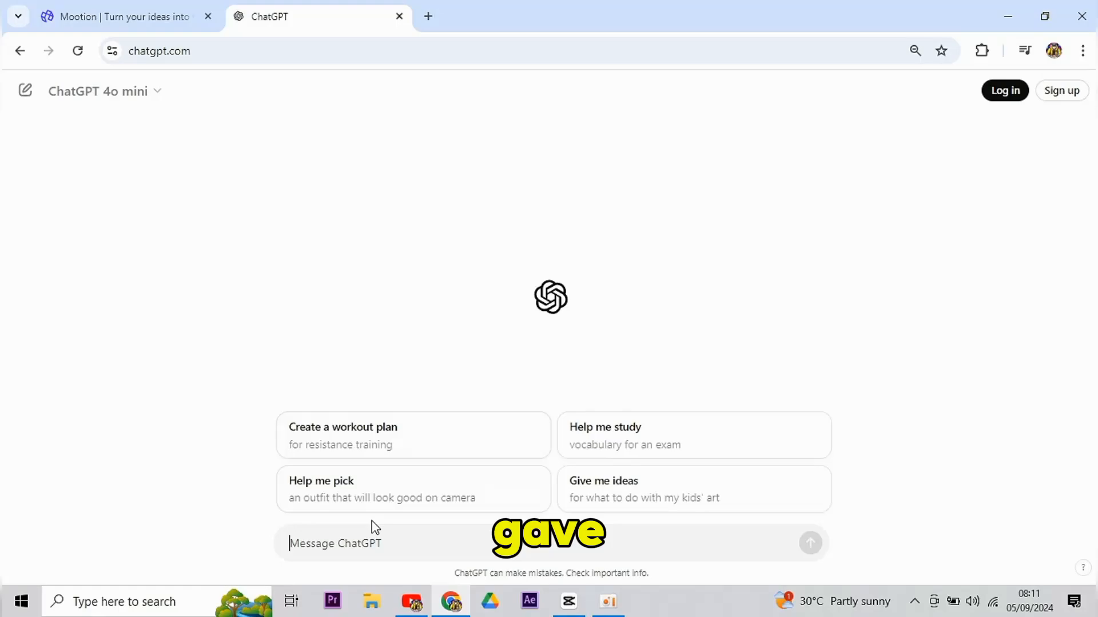
Step: Ask ChatGPT for a short story about a boy's friendship with his dog and view the result
text(give me shott)
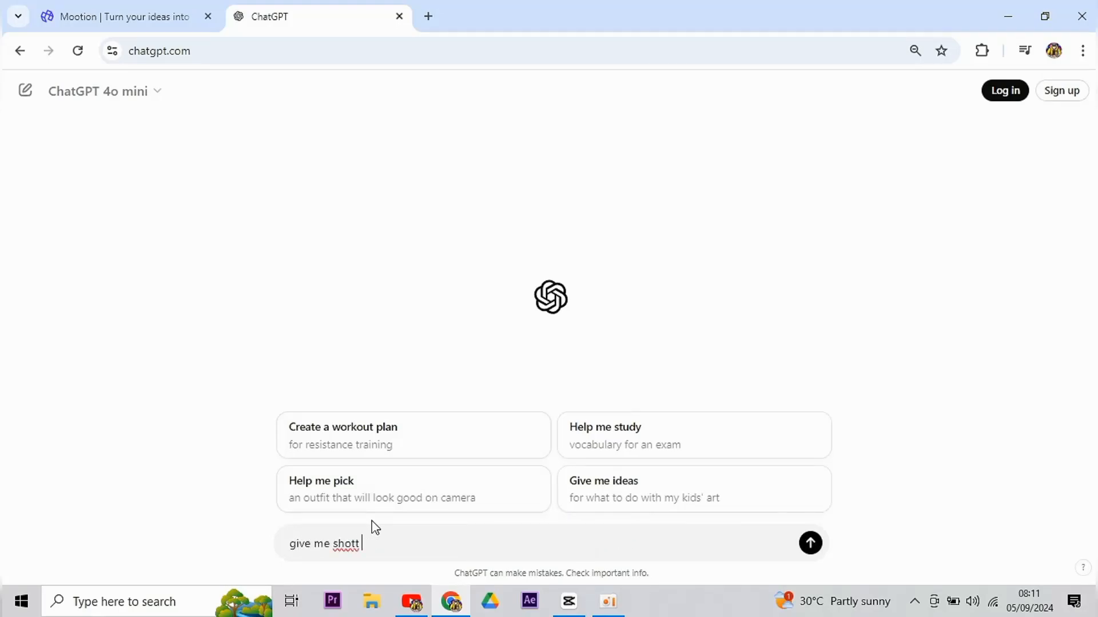
text(story about a boy with his)
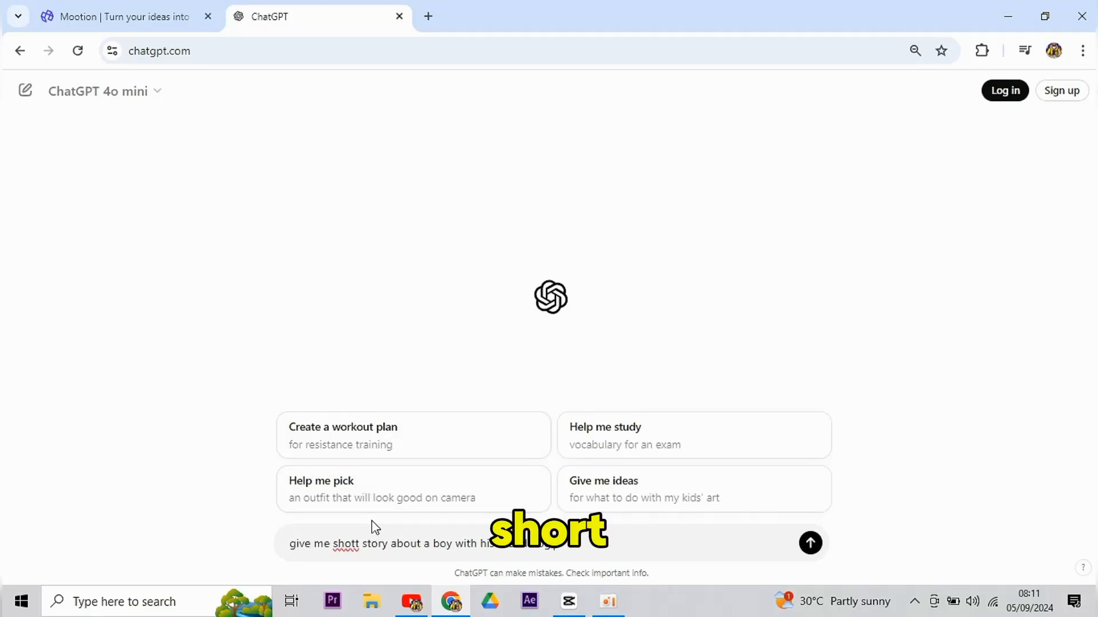
click(809, 543)
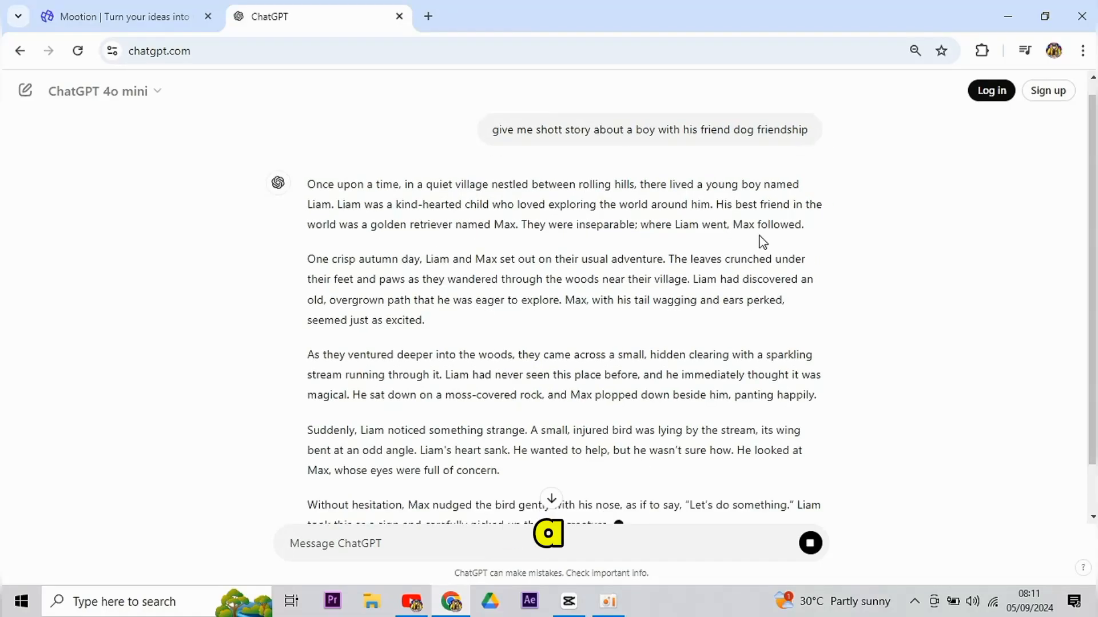
scroll(down, 3)
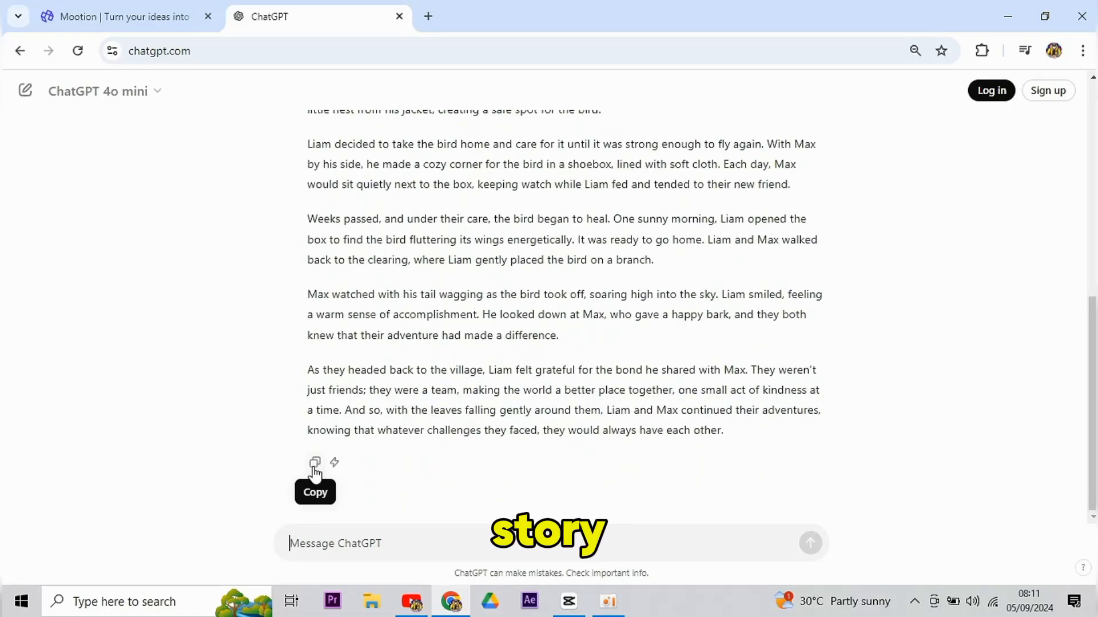
Step: Paste the copied story and set the video ratio to vertical 9:16
click(119, 16)
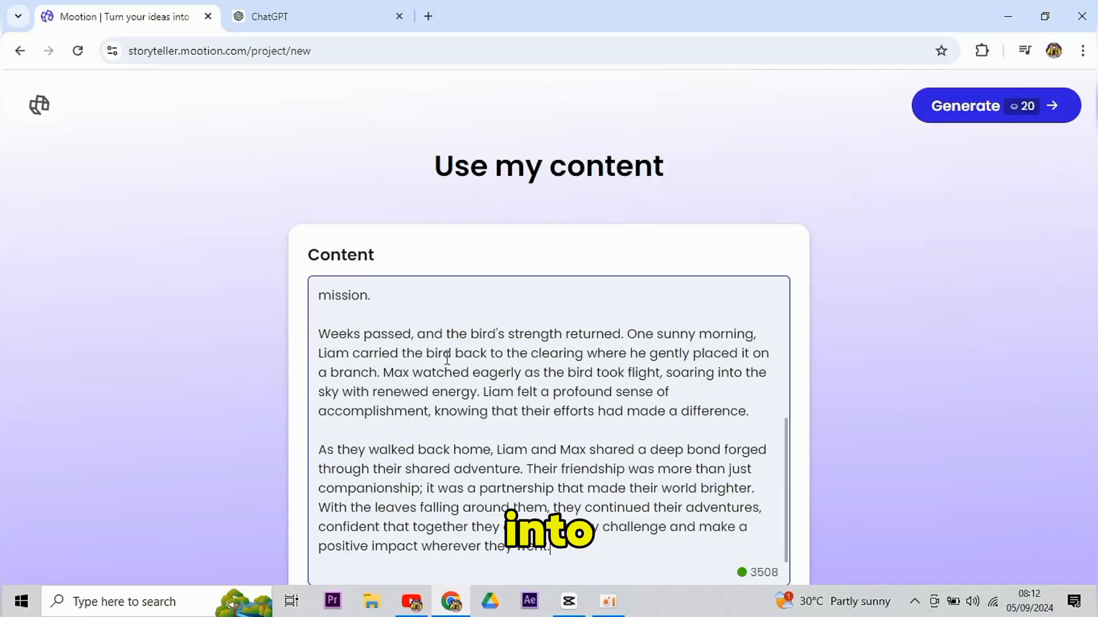
scroll(down, 3)
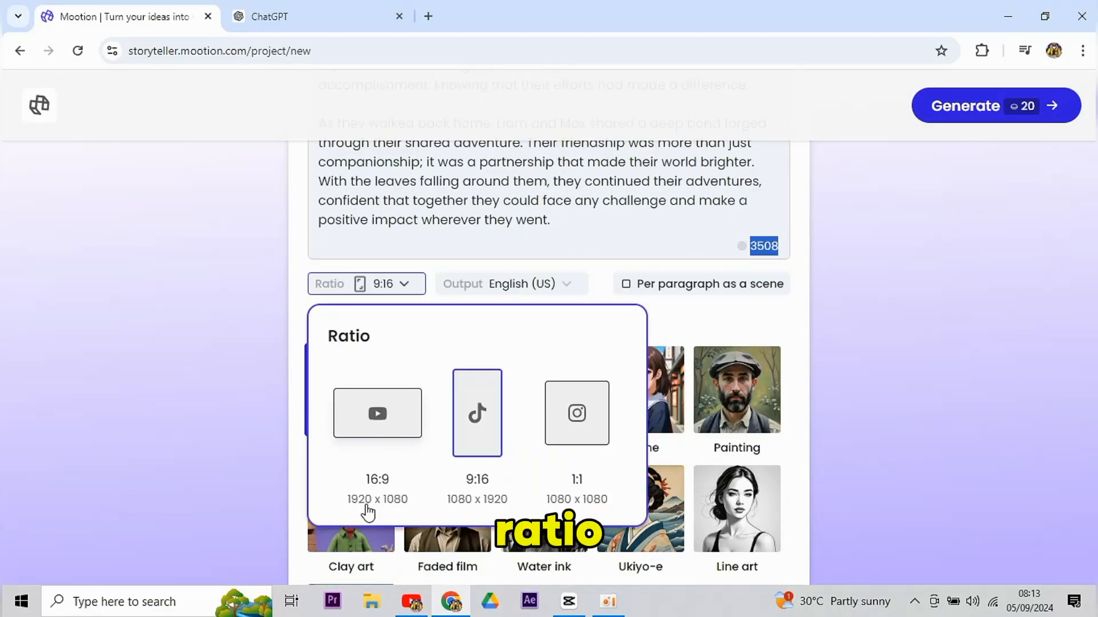
click(376, 413)
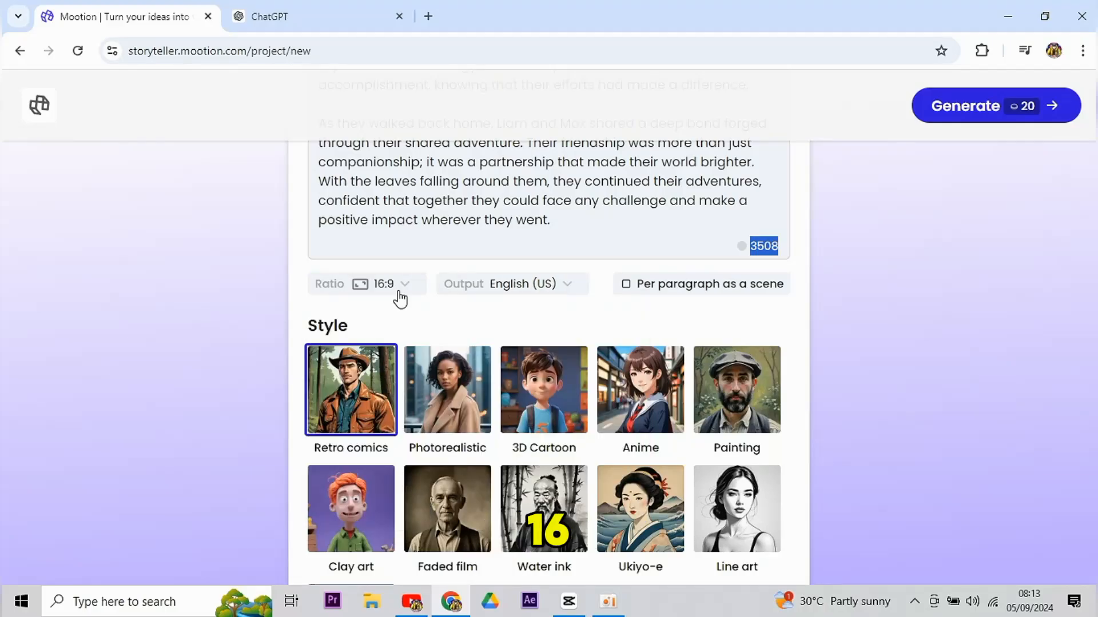
click(363, 284)
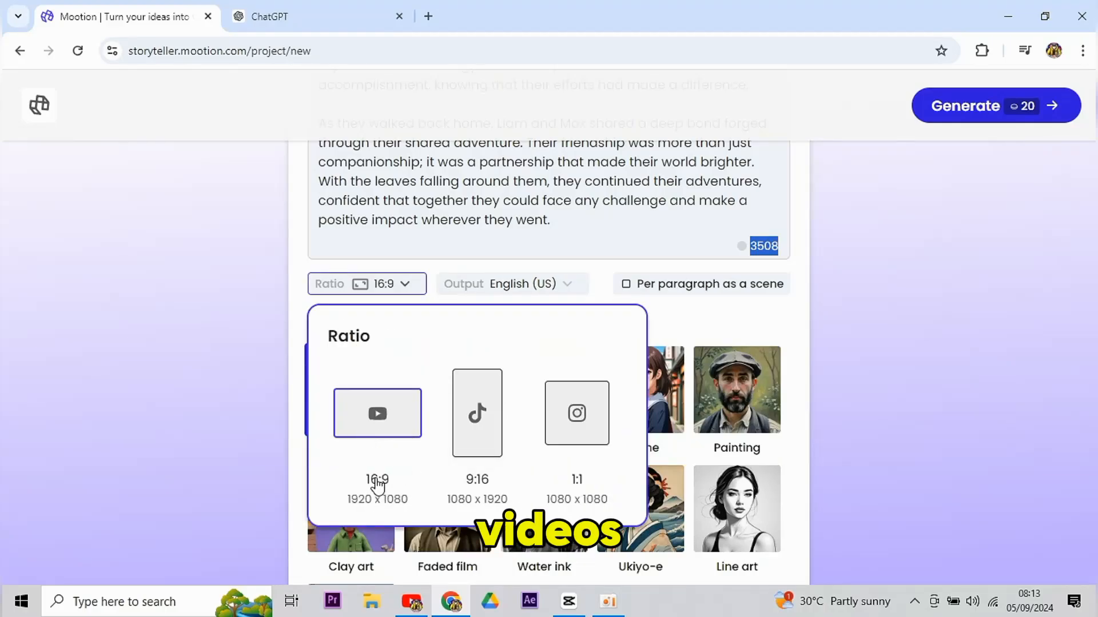
mouse_move(574, 490)
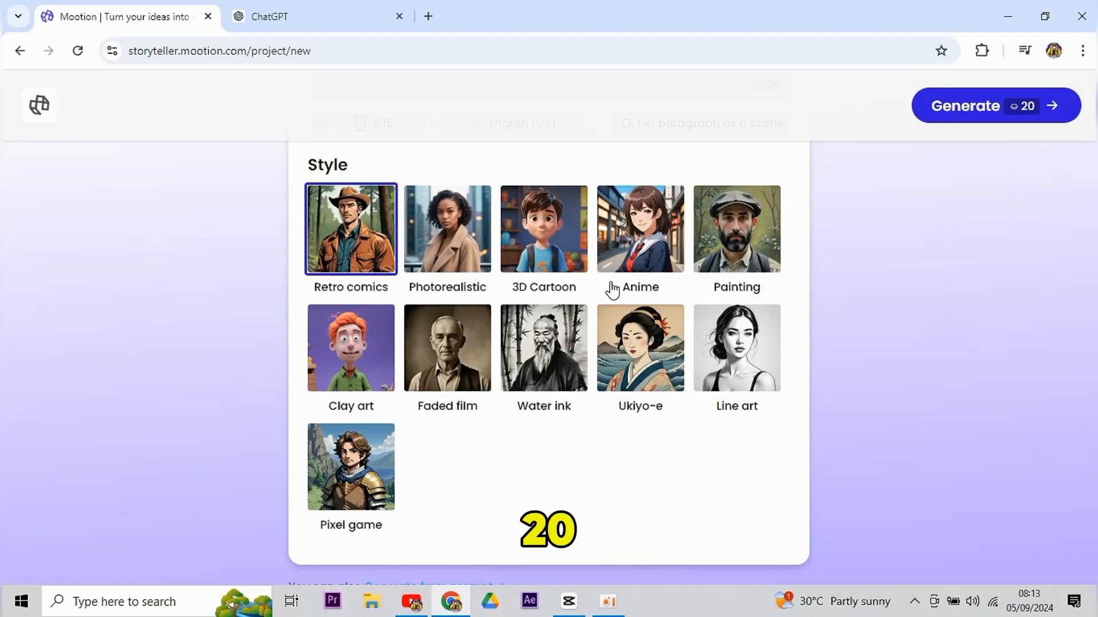
Step: Generate the 14-scene Retro comics storyboard 'Liam and Max's Magical Adventure'
click(980, 105)
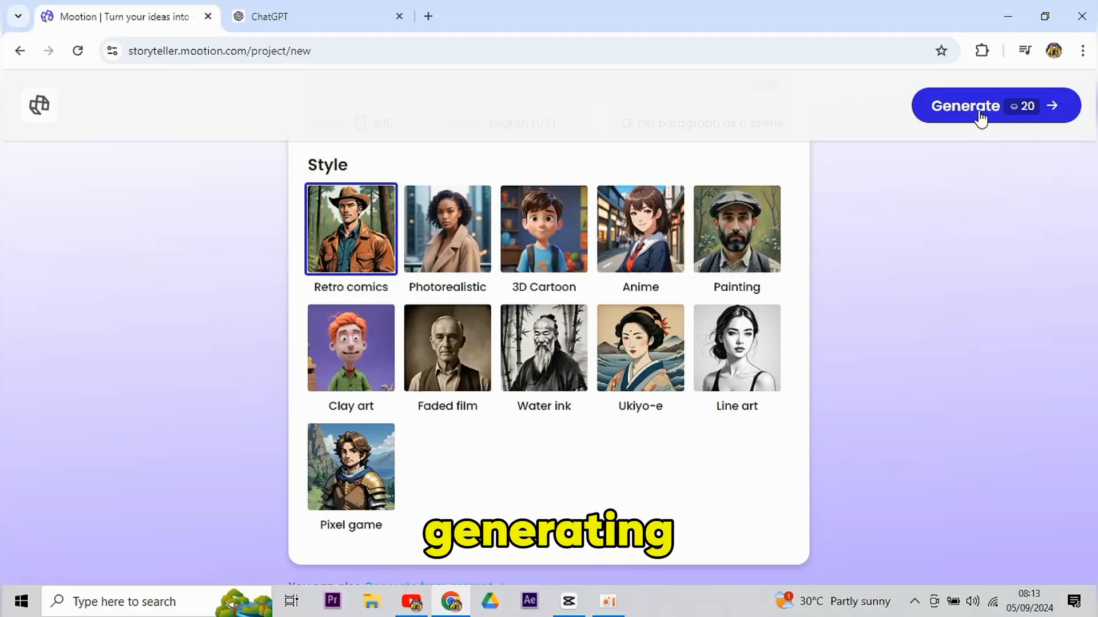
click(965, 105)
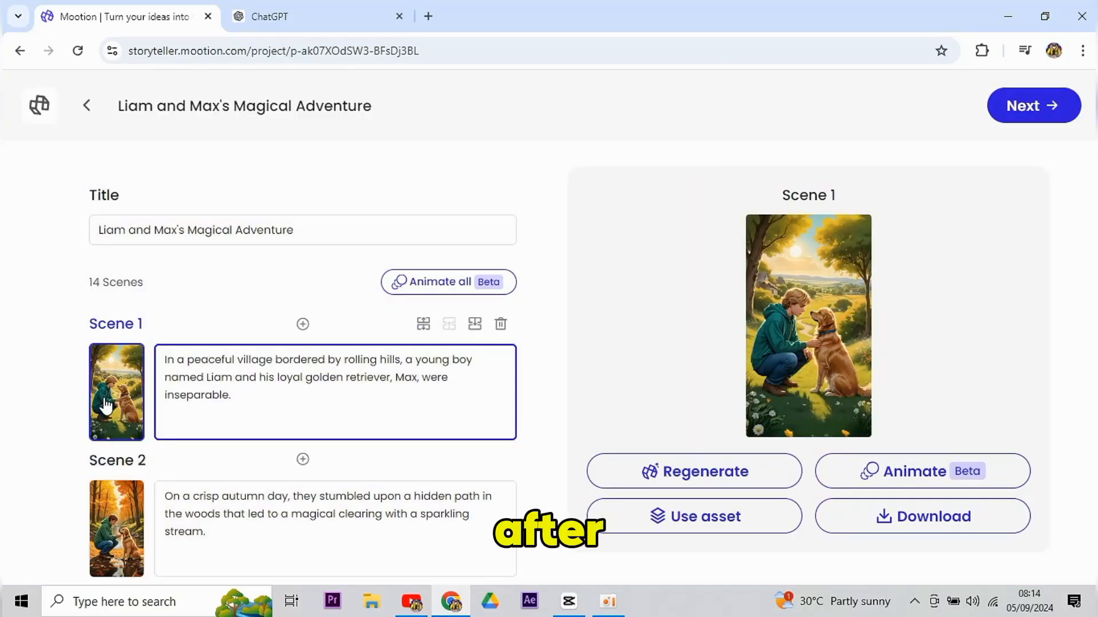
Step: Animate all 14 scenes at once, confirm, and proceed with Next to the finishing options
scroll(down, 3)
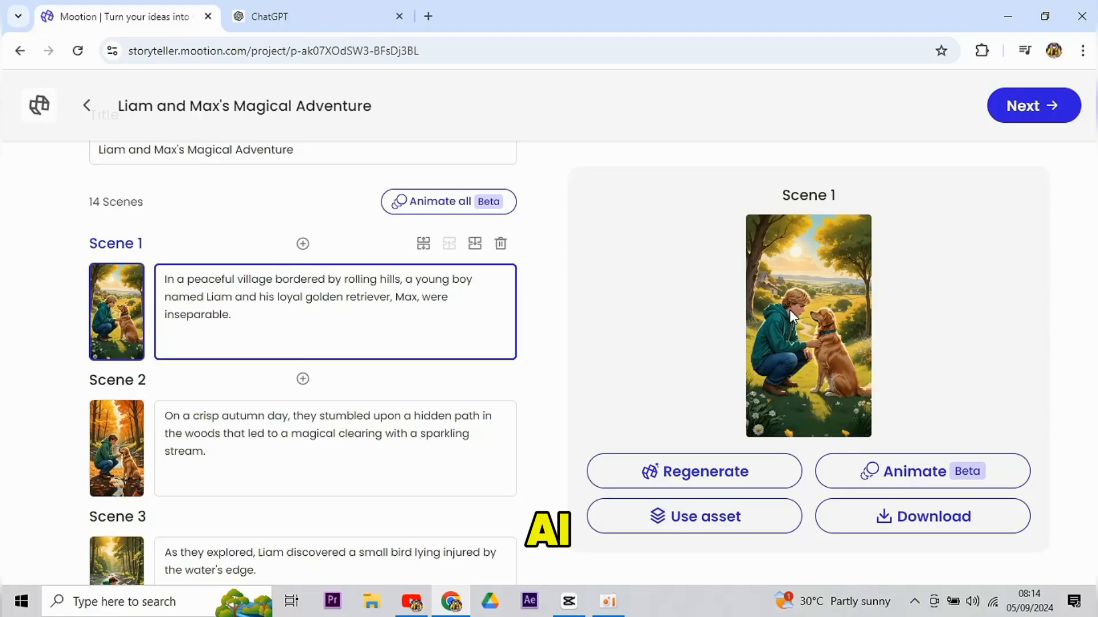
click(117, 504)
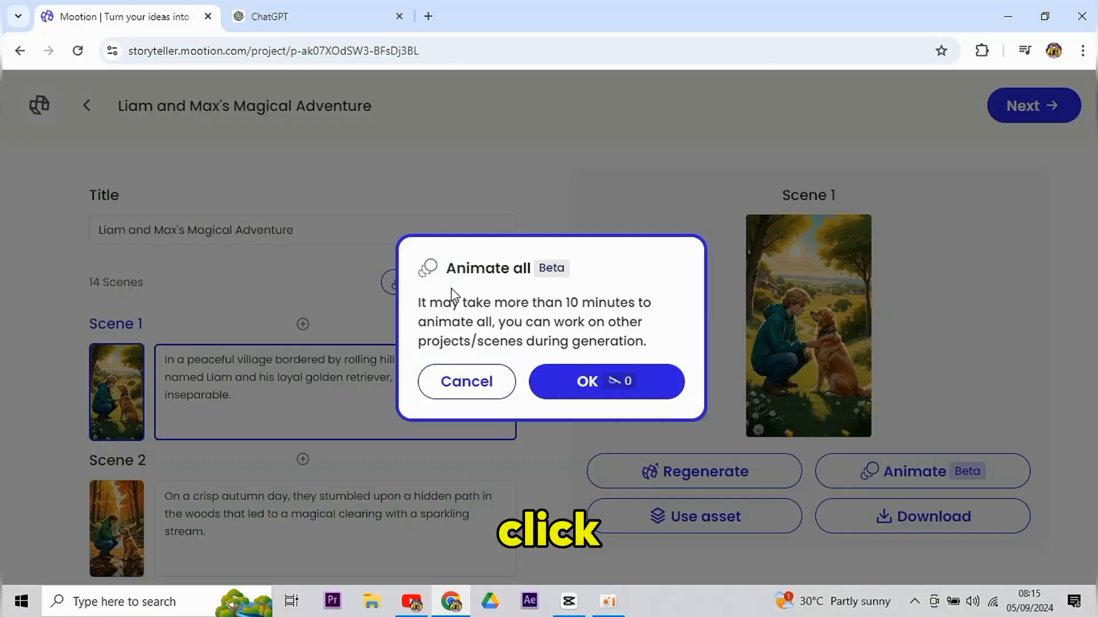
click(465, 382)
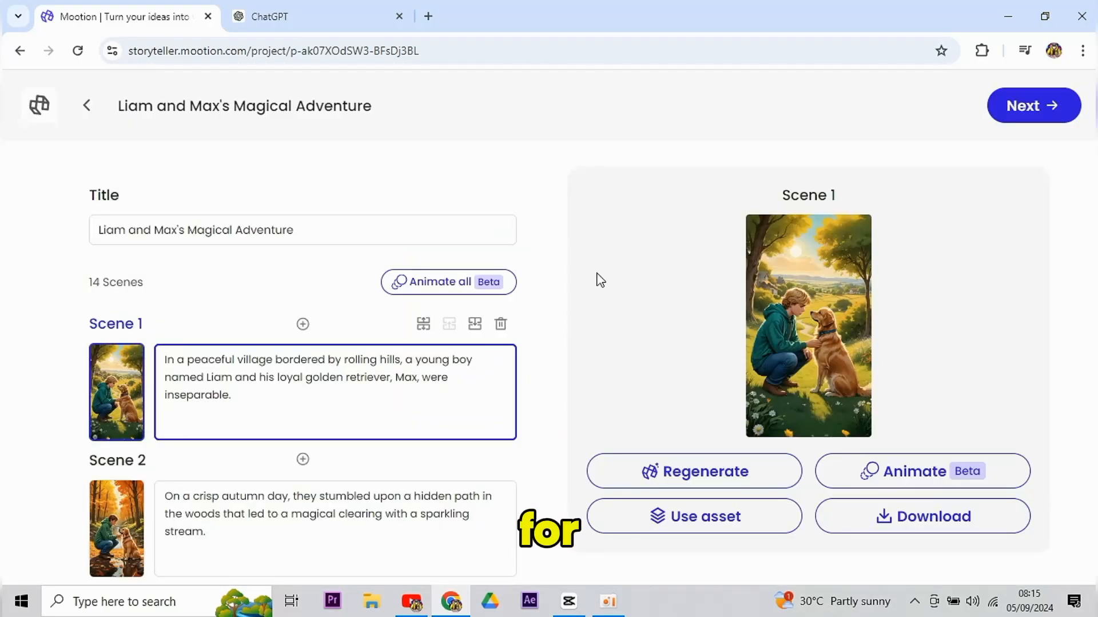
click(447, 281)
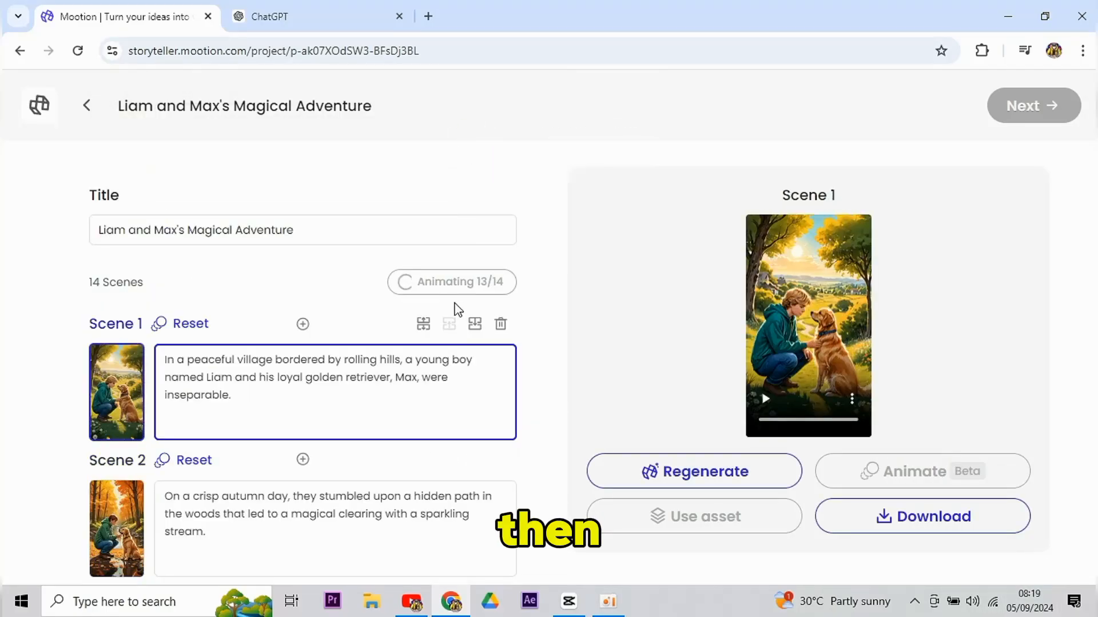
click(1034, 105)
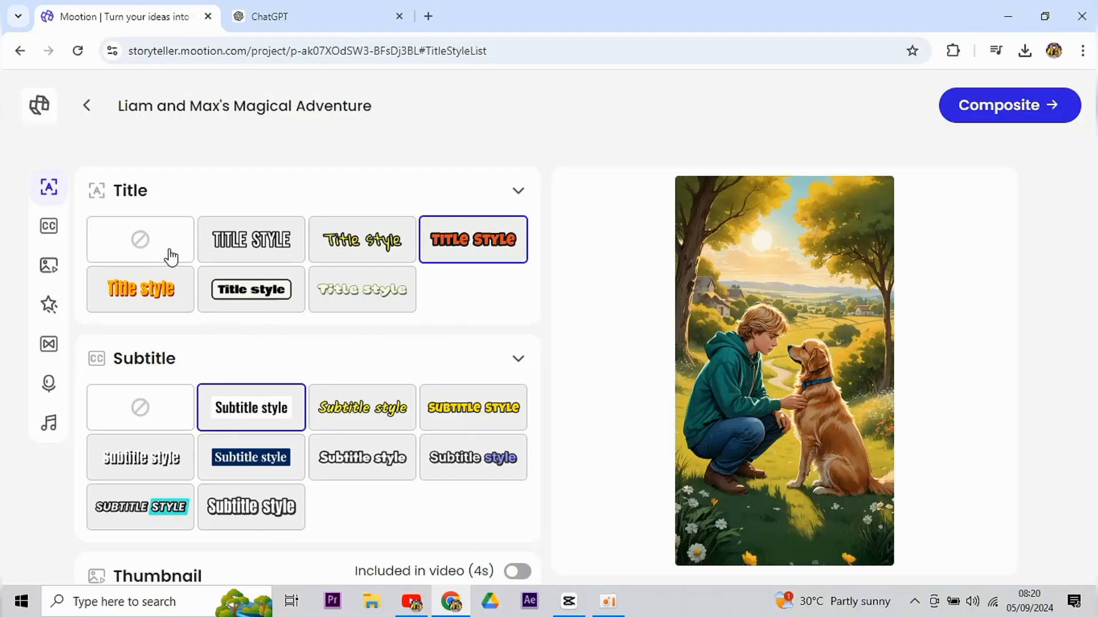
Step: Turn off the title style, pick the bold yellow subtitle style and the thumbnail cover design
click(140, 239)
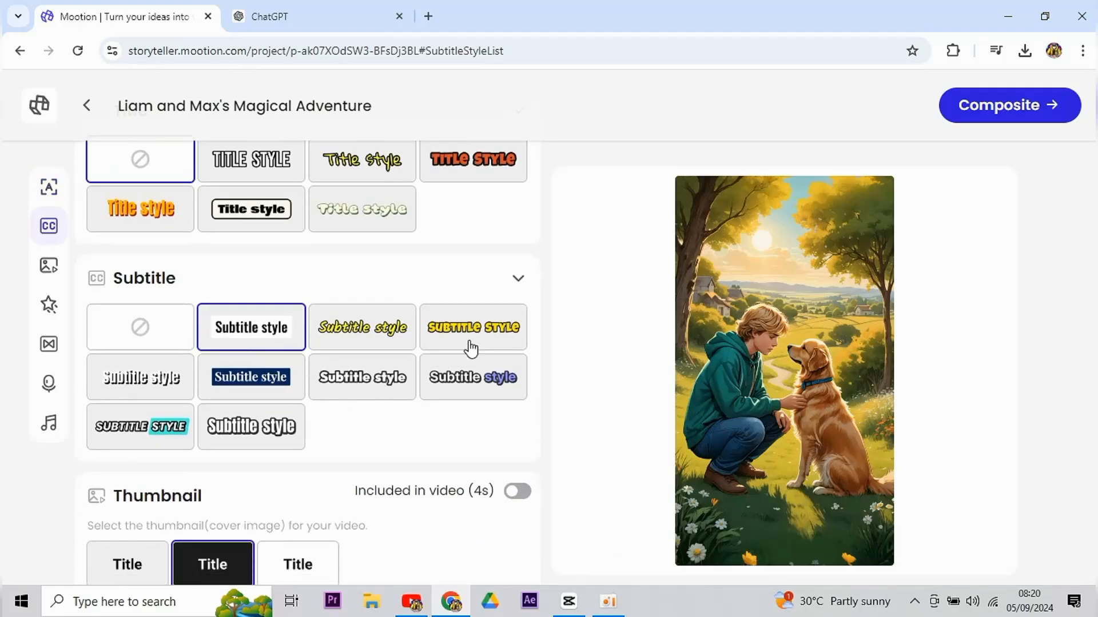
click(472, 327)
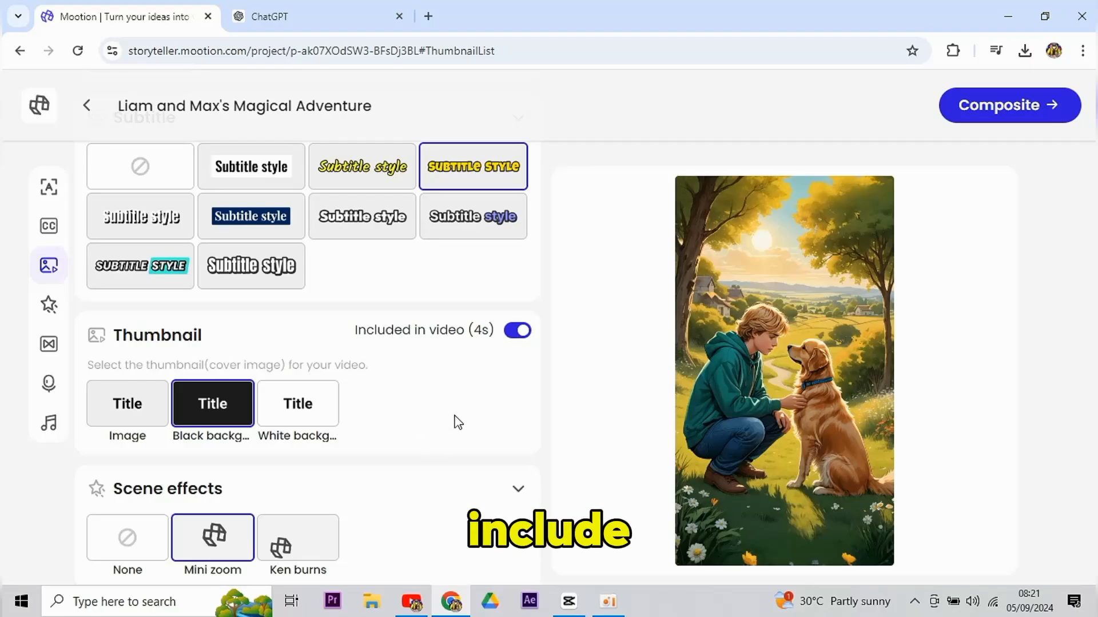
click(213, 404)
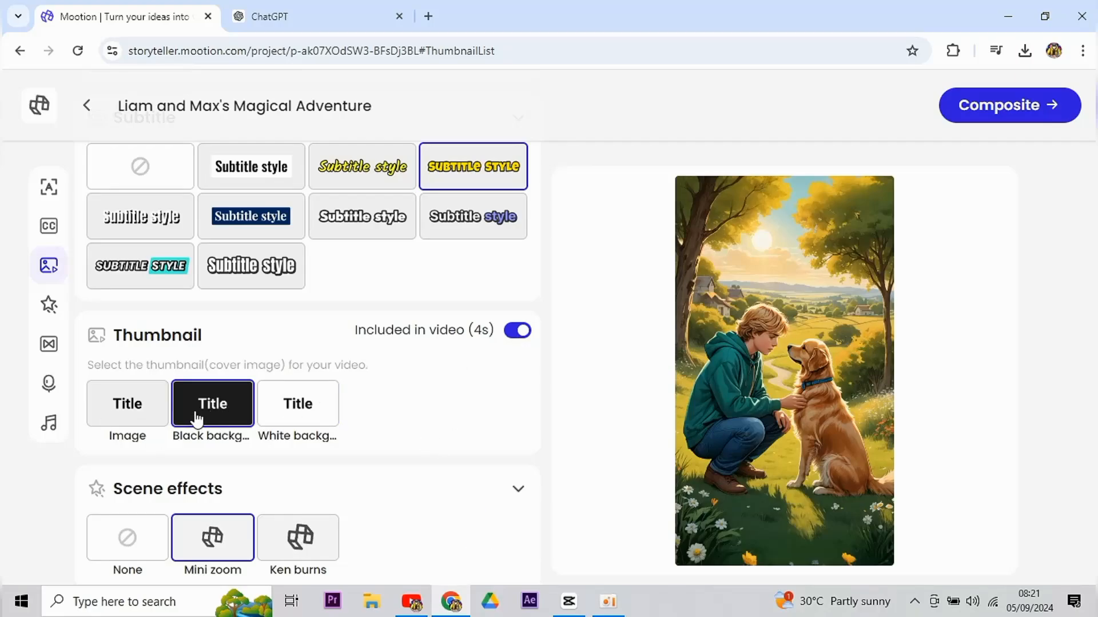
Step: Include the thumbnail in the video and set scene transitions to Split
scroll(down, 3)
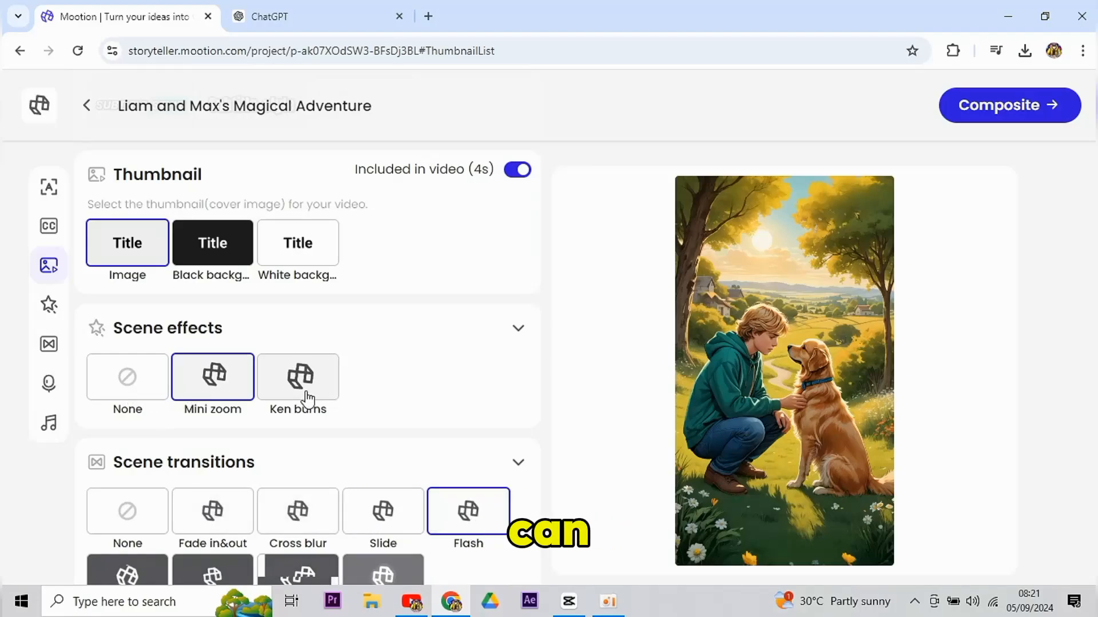
click(49, 304)
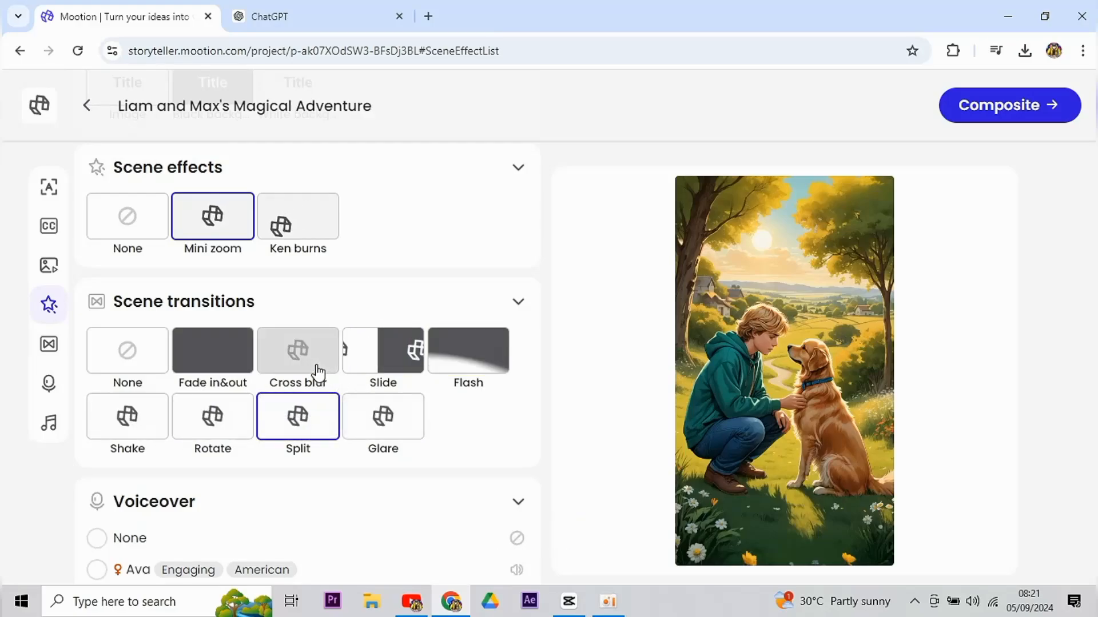
click(48, 383)
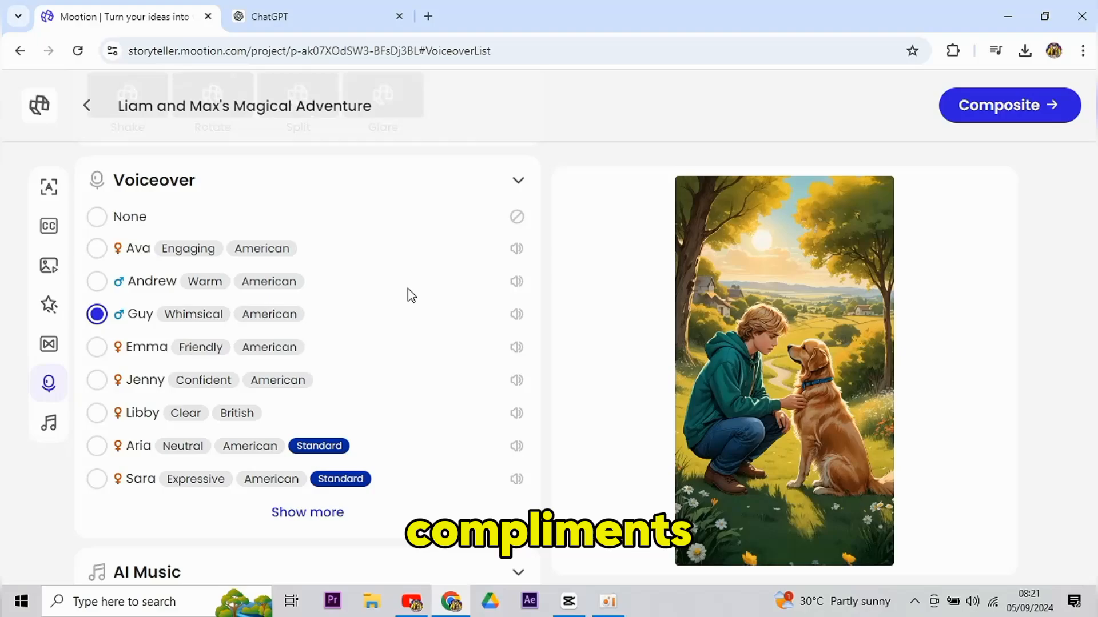
mouse_move(516, 251)
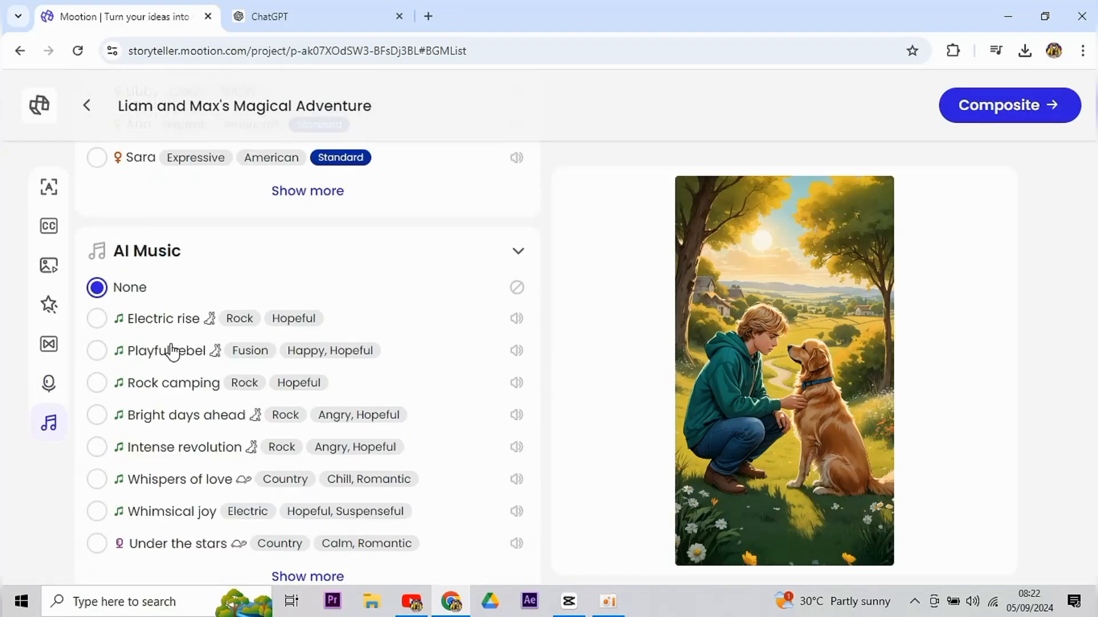
Step: Expand the AI Music list with Show more, browse the tracks, and continue to a new project
double_click(147, 251)
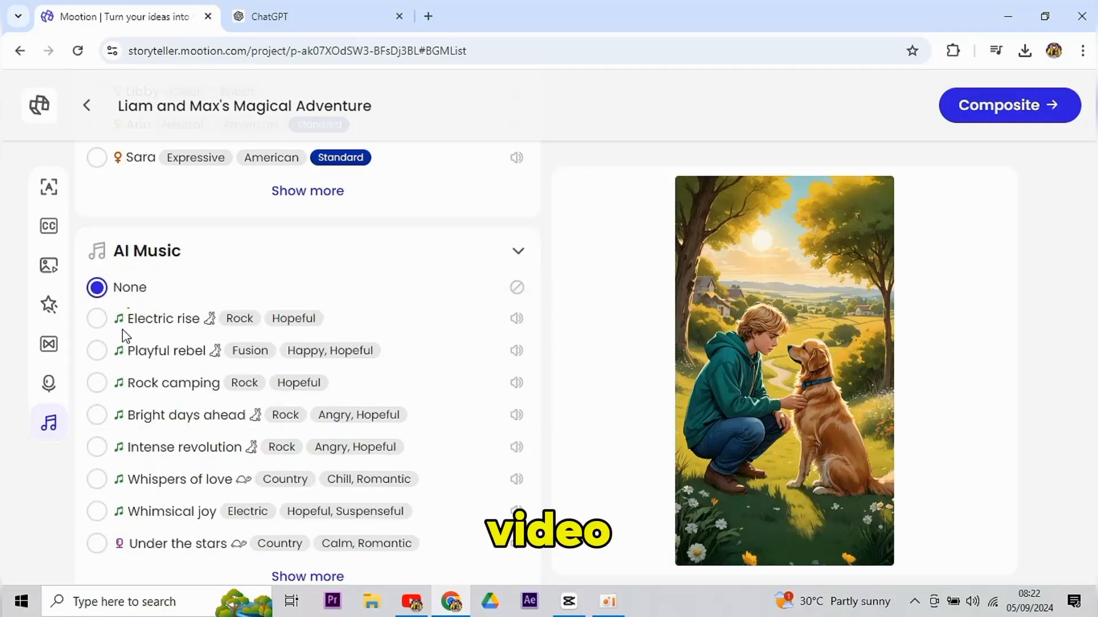
scroll(down, 3)
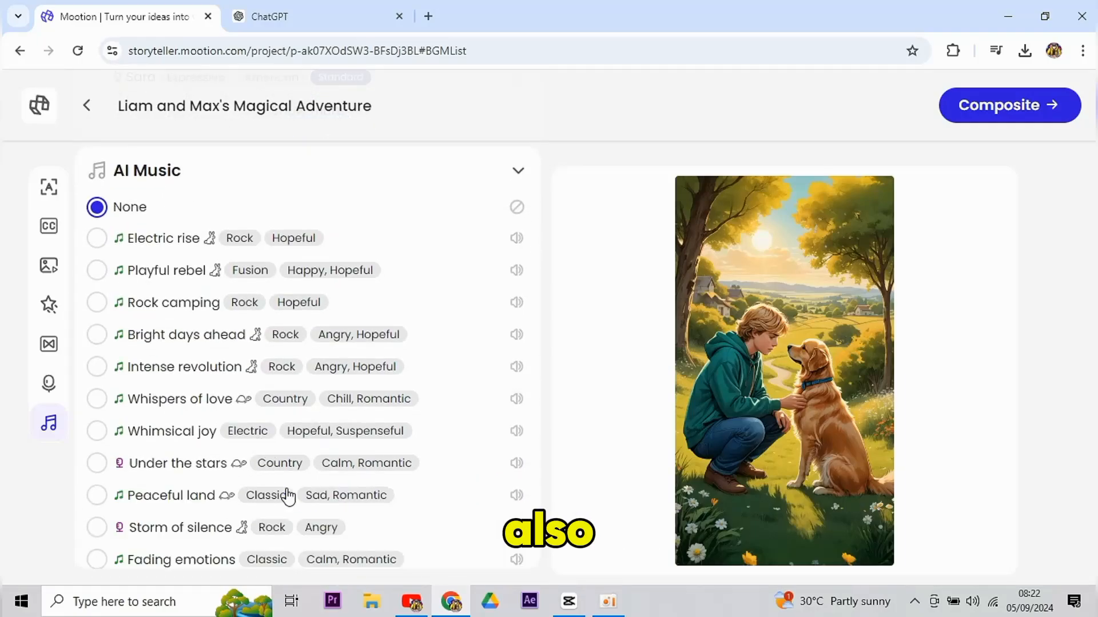
scroll(down, 3)
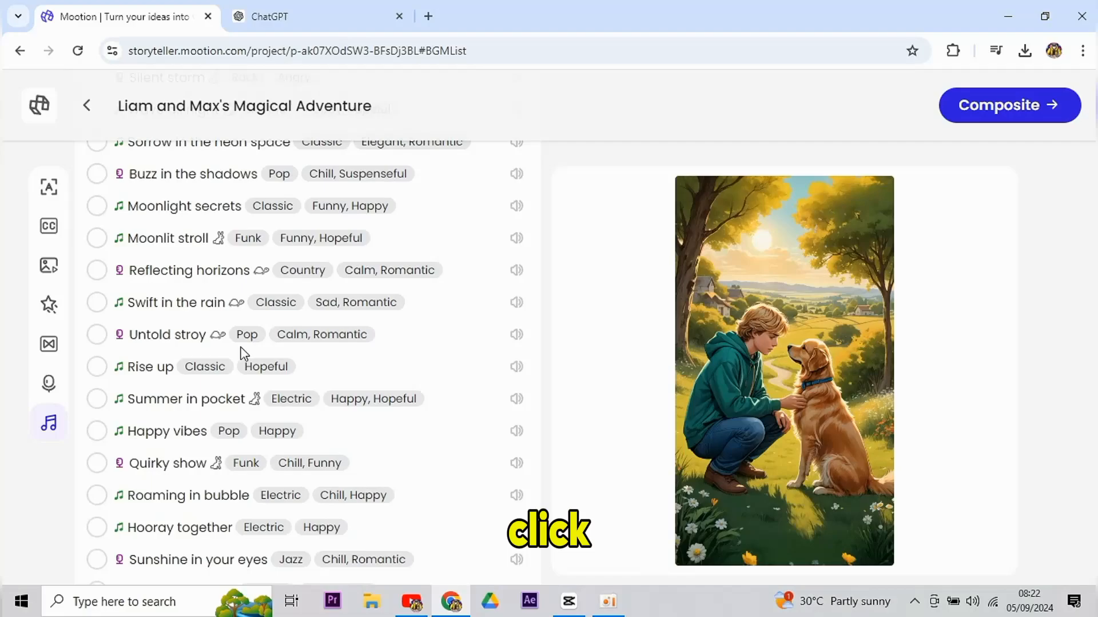
click(1009, 105)
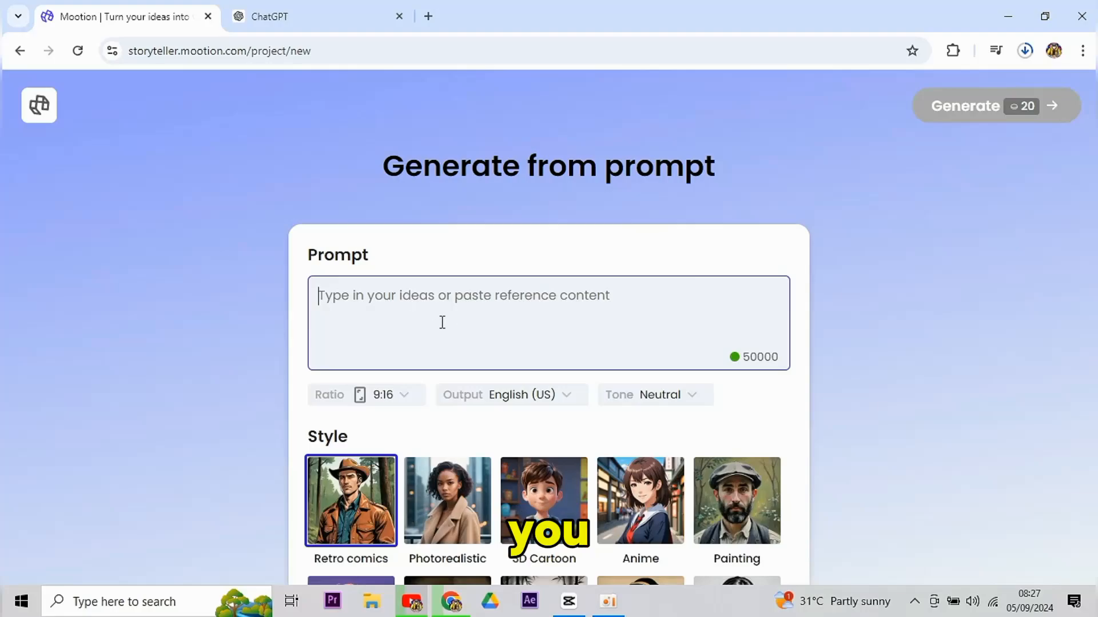
Step: Enter the prompt 'make a short story about two friend frienship' and proceed to generate
text(make a short story about two friend frienship)
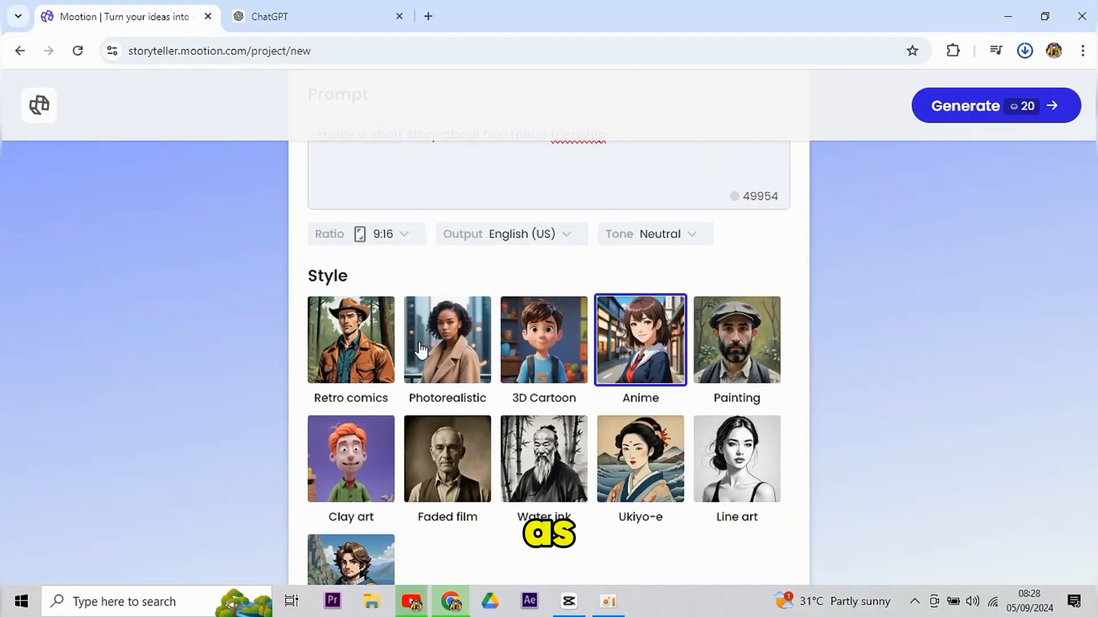
click(994, 105)
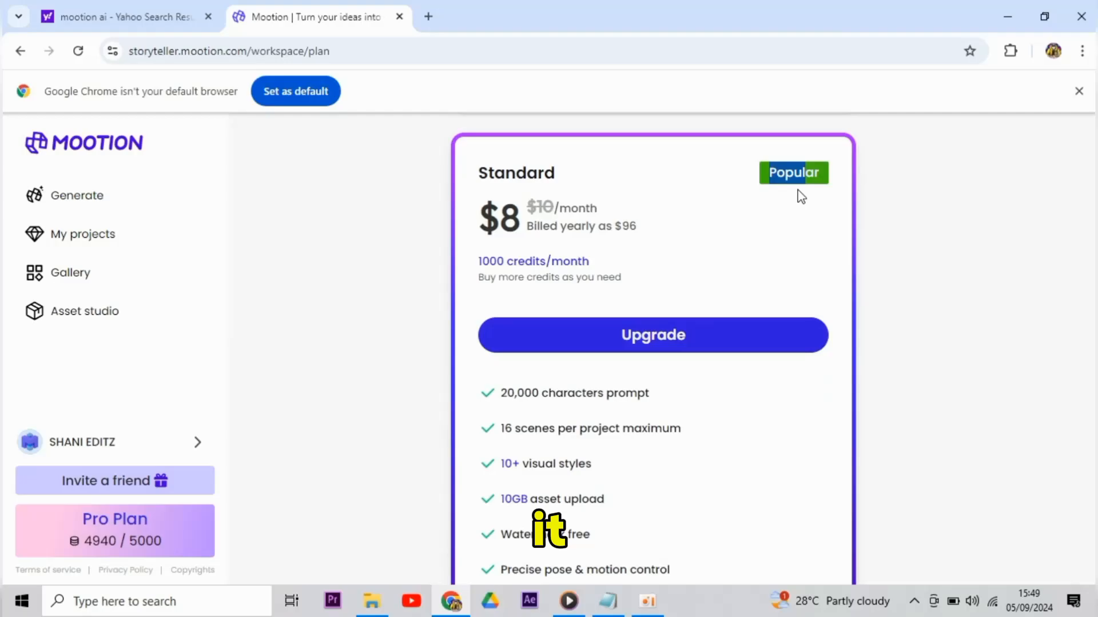
mouse_move(584, 303)
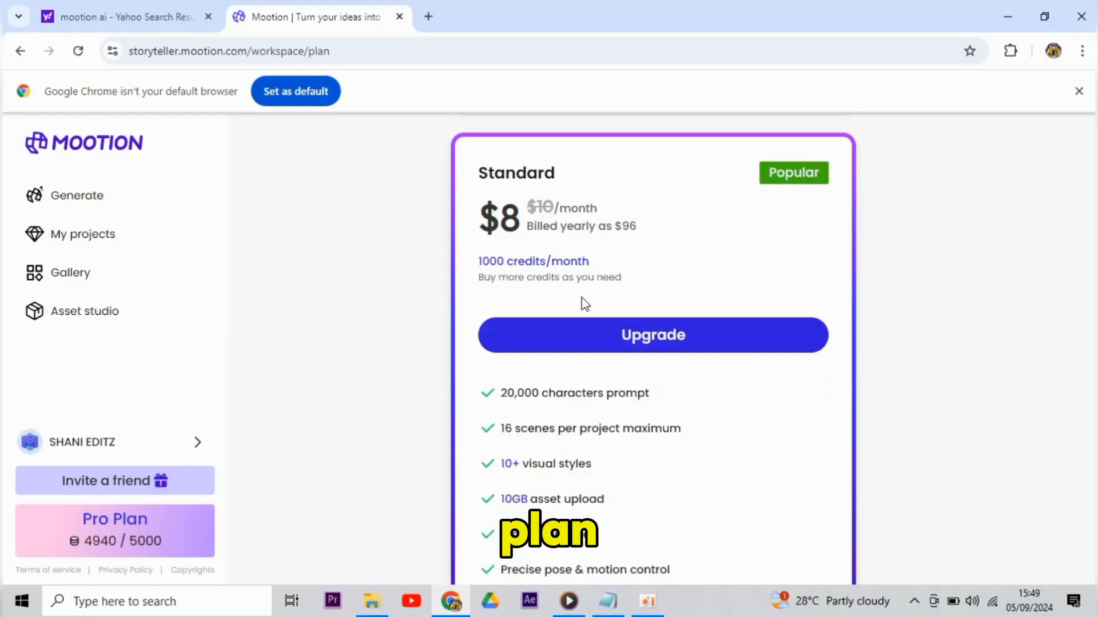